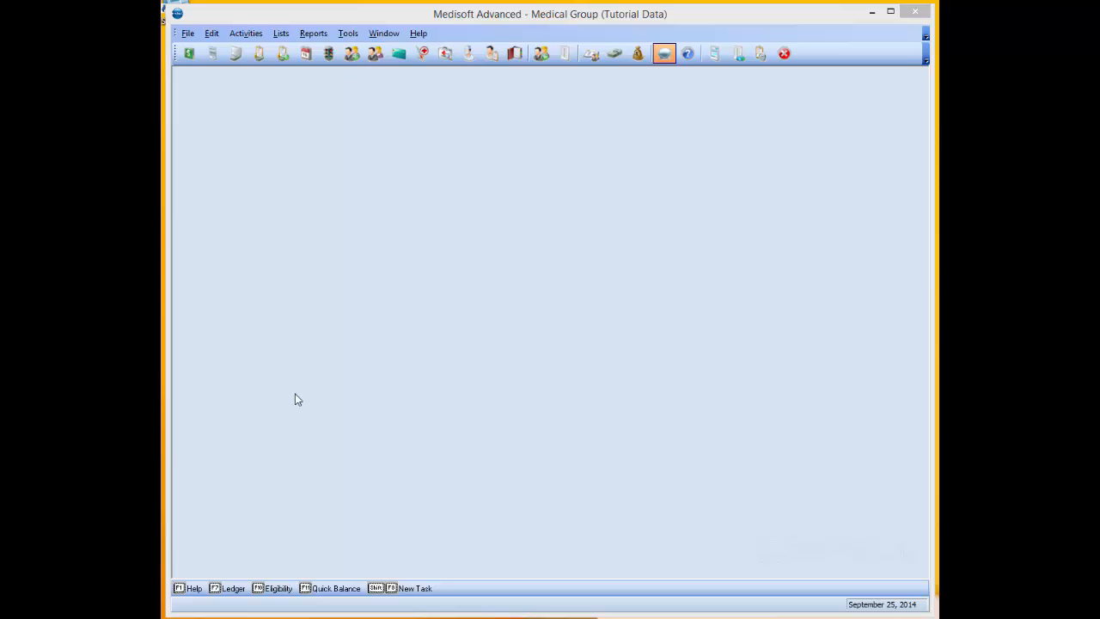
mouse_move(313, 33)
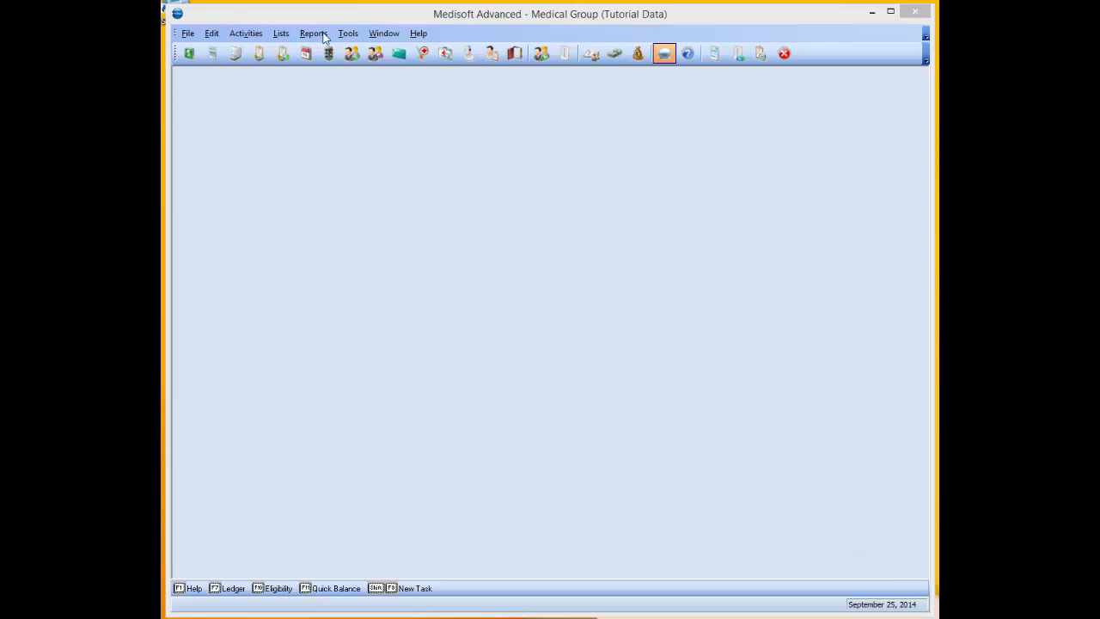
mouse_move(347, 34)
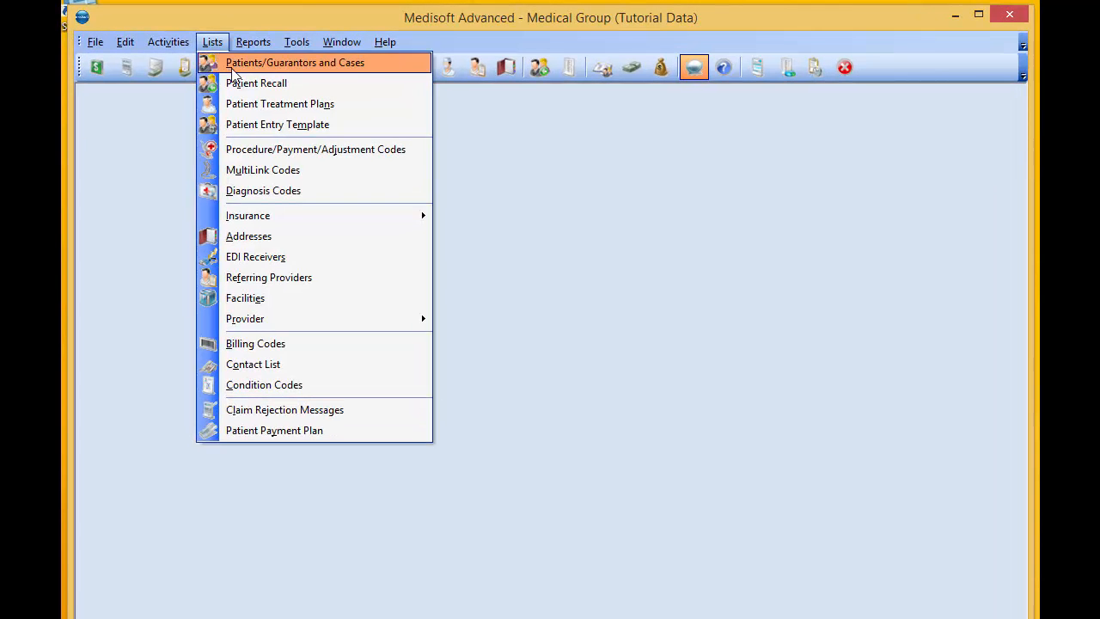
View the Patients/Guarantors list, check one patient's record and cancel without changes.
left_click(295, 62)
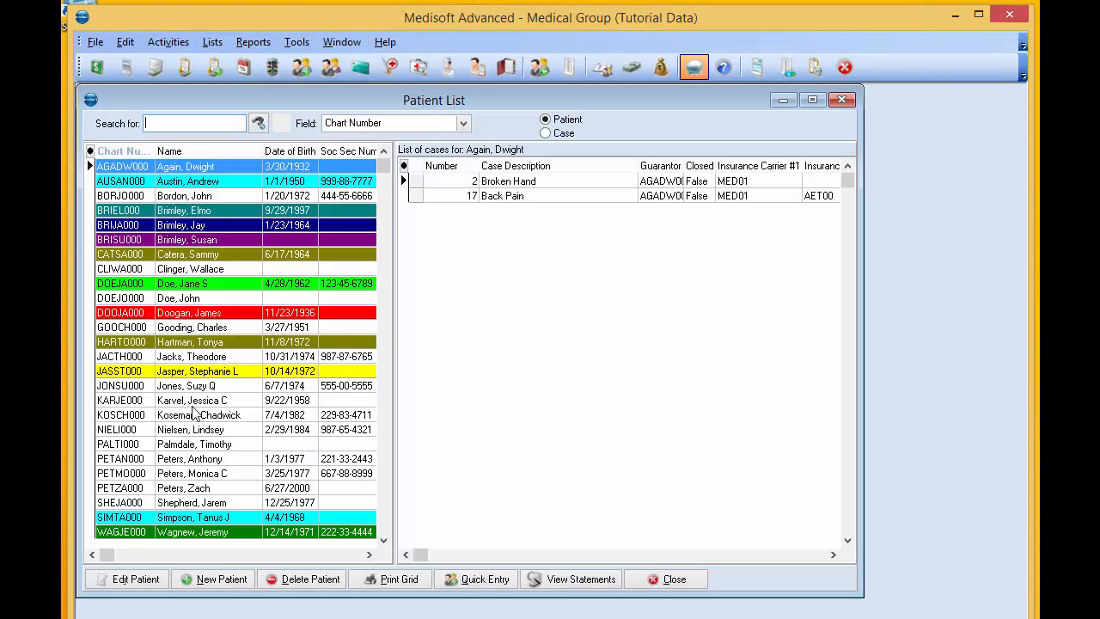
double_click(192, 399)
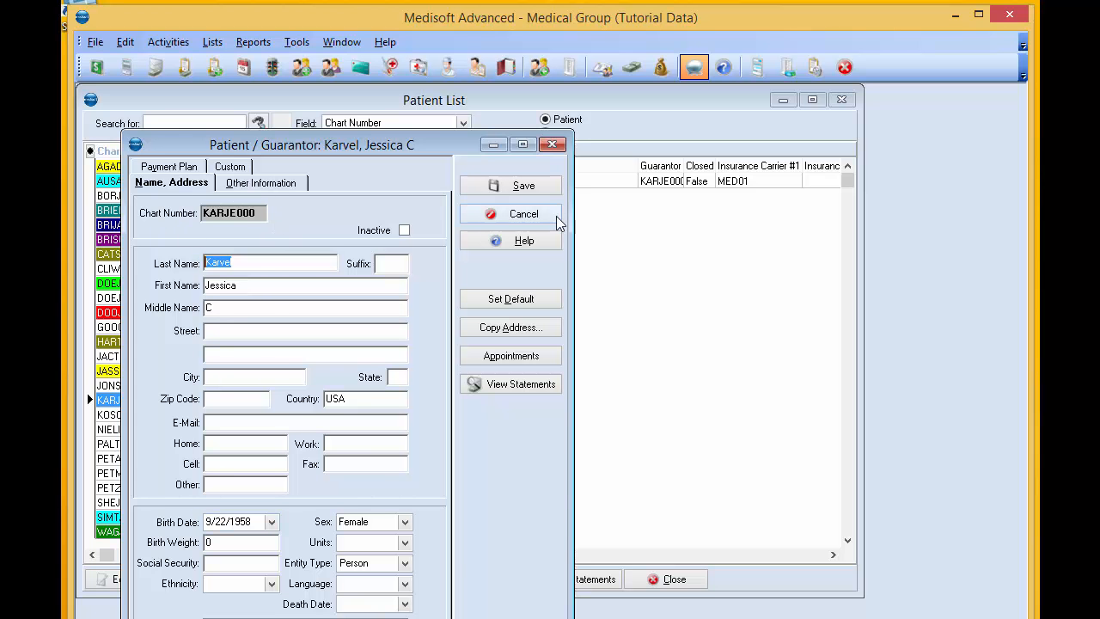
left_click(511, 213)
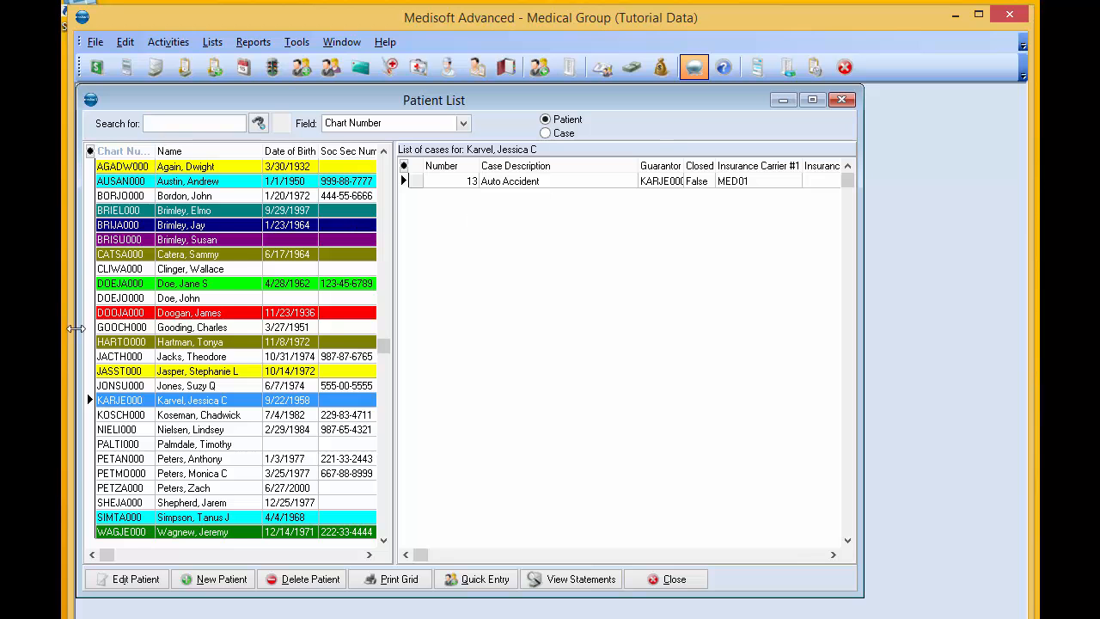
mouse_move(203, 239)
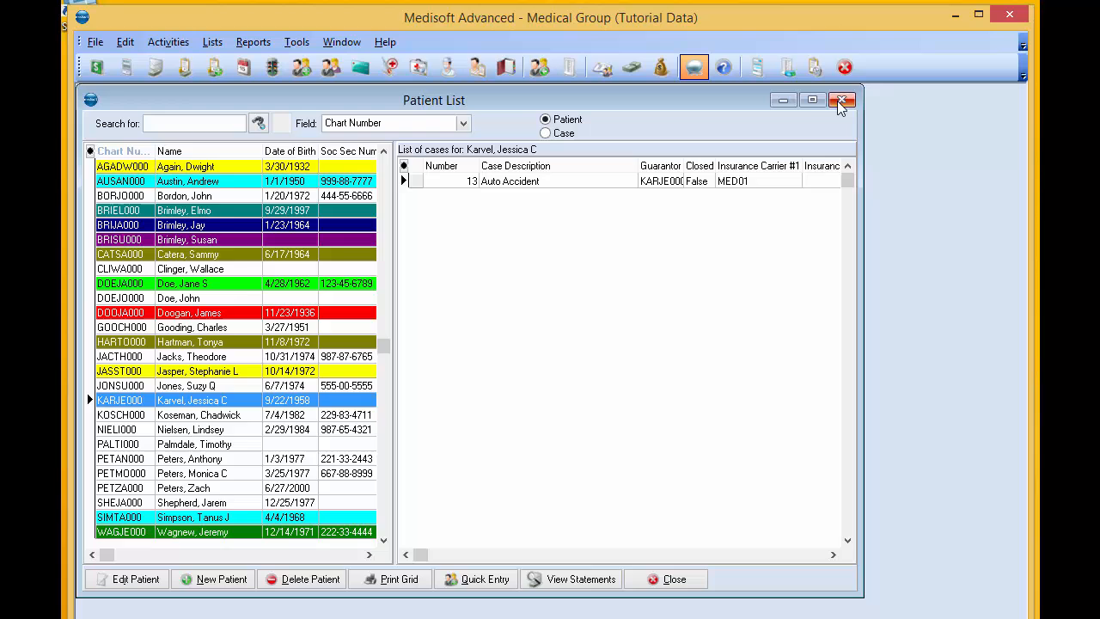
Exit Medisoft via File > Exit, running the practice data backup to 100% first.
left_click(842, 100)
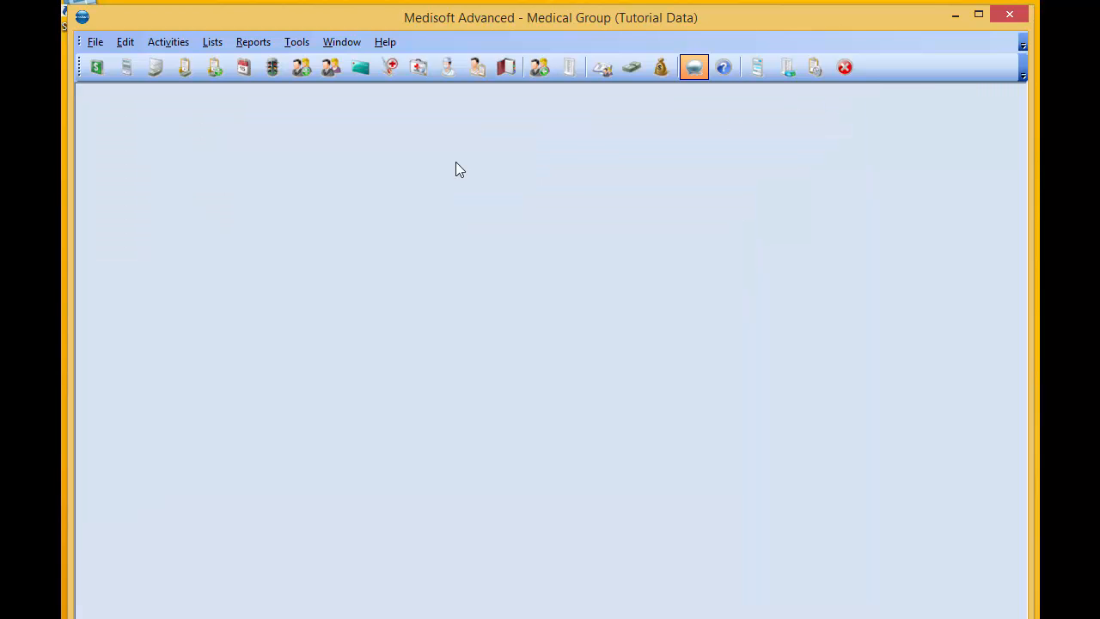
left_click(94, 42)
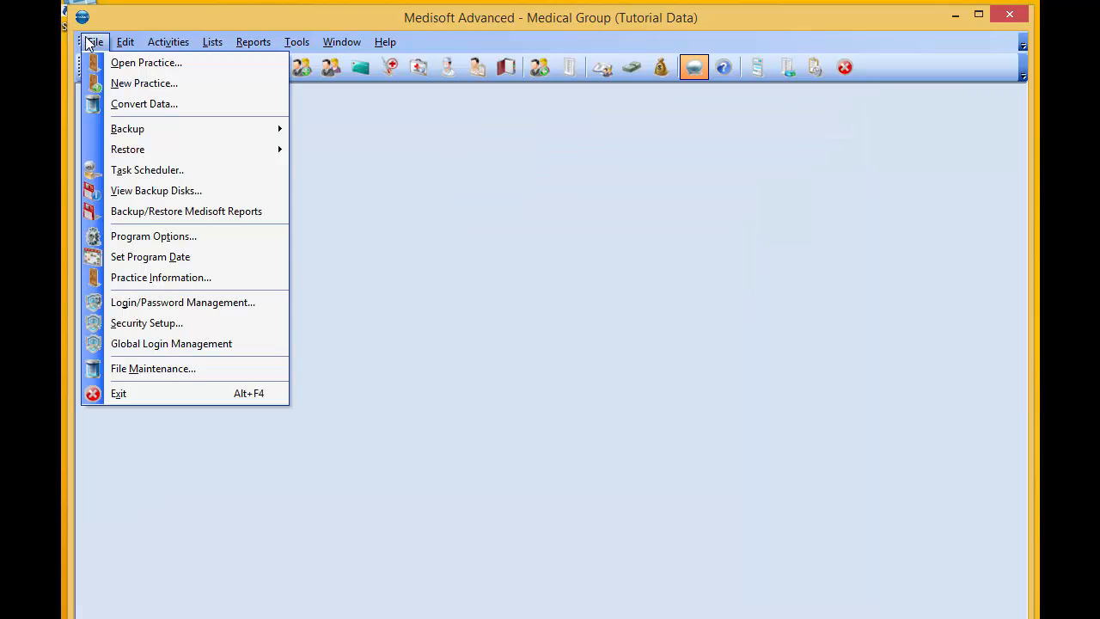
left_click(146, 62)
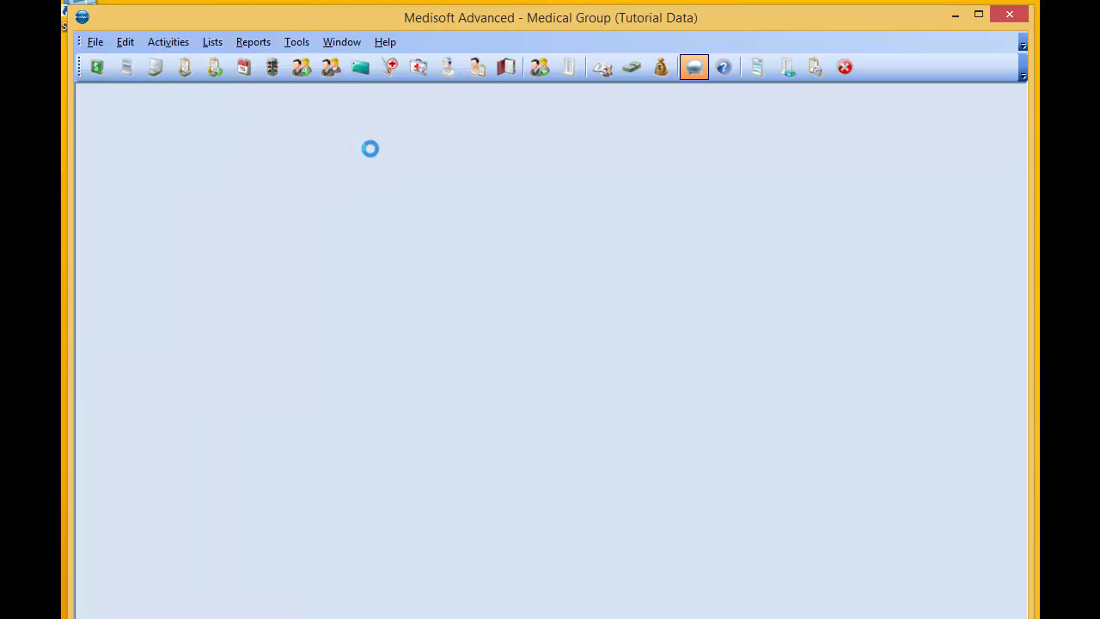
left_click(617, 468)
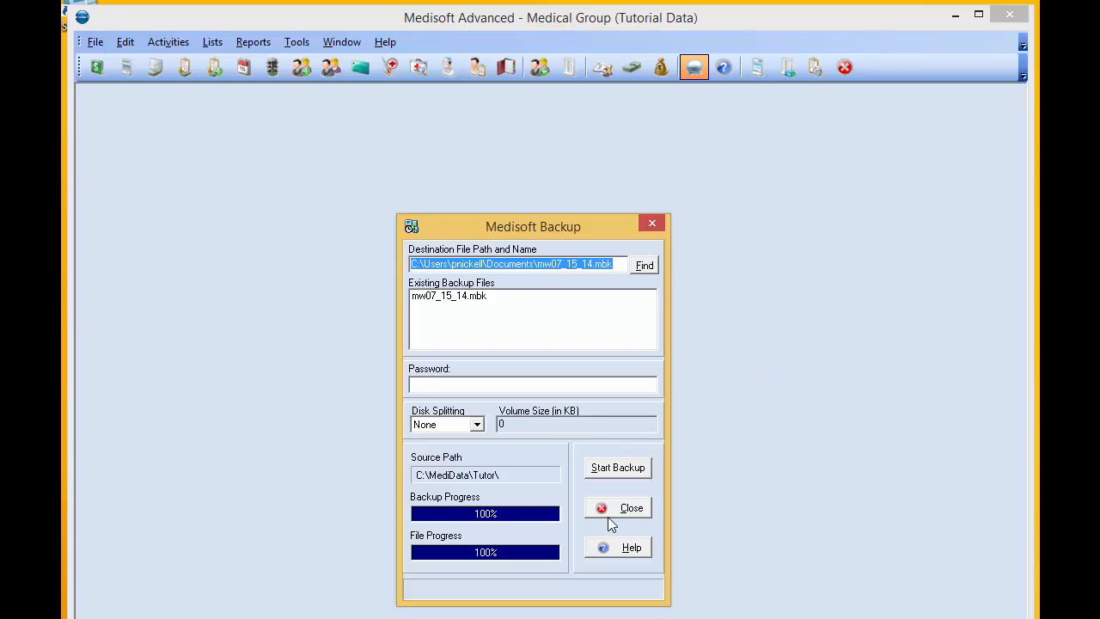
left_click(617, 507)
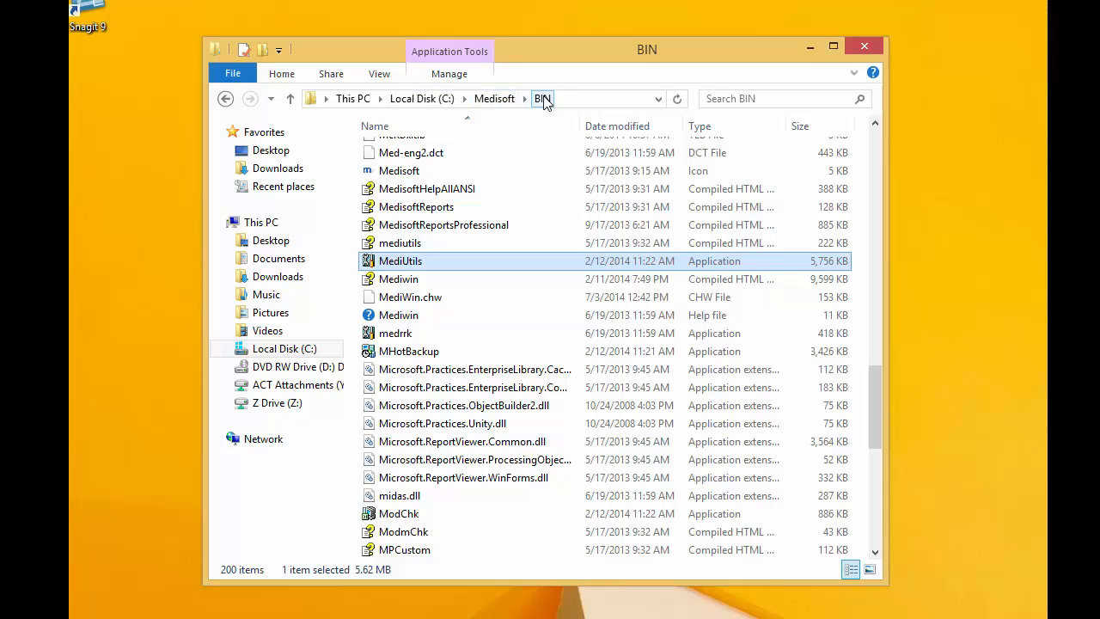
mouse_move(416, 187)
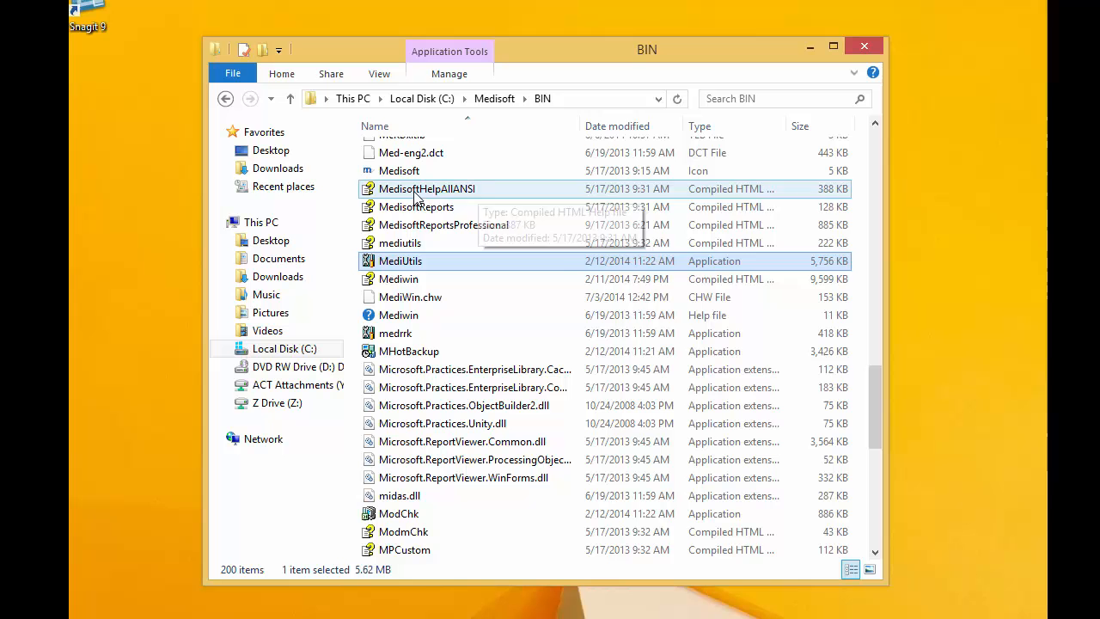
mouse_move(413, 268)
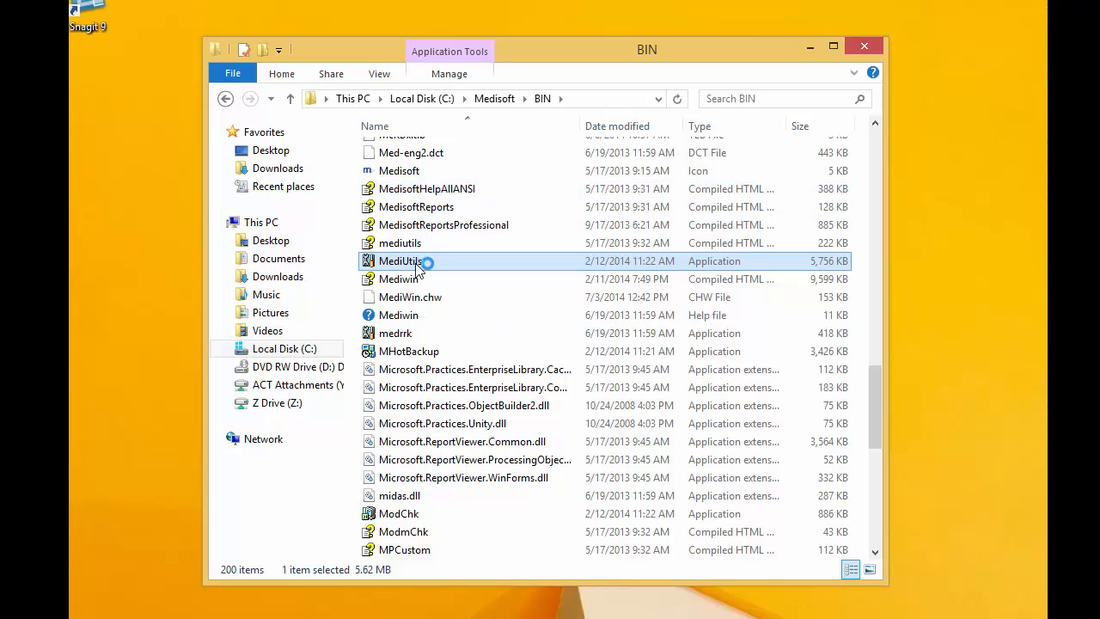
Launch MediUtils and open the Medical Group (Tutorial Data) practice.
double_click(399, 262)
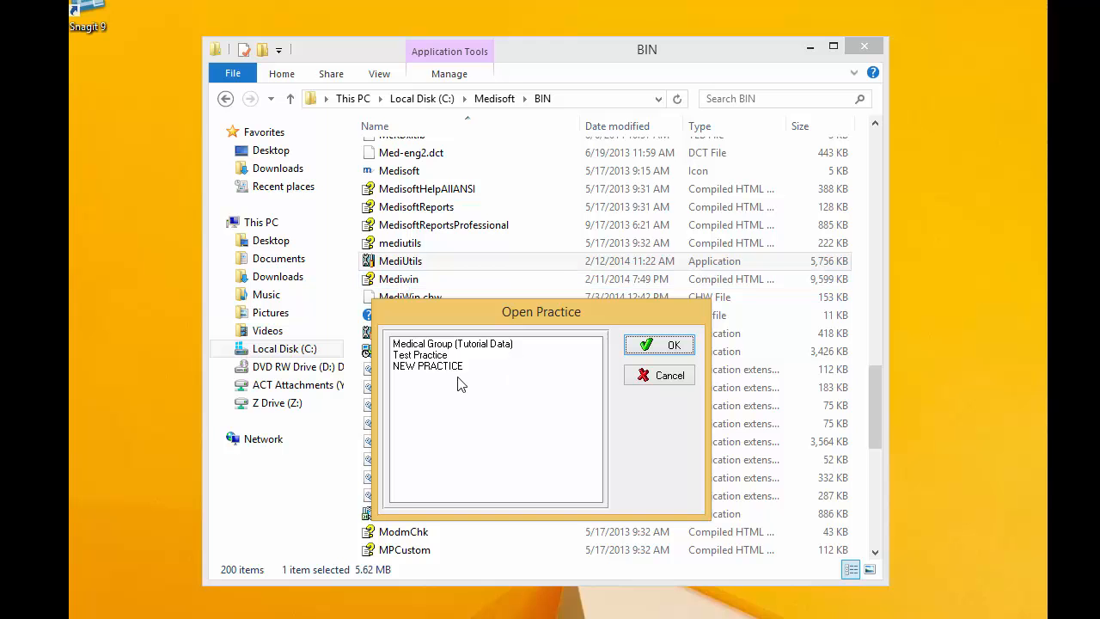
left_click(453, 344)
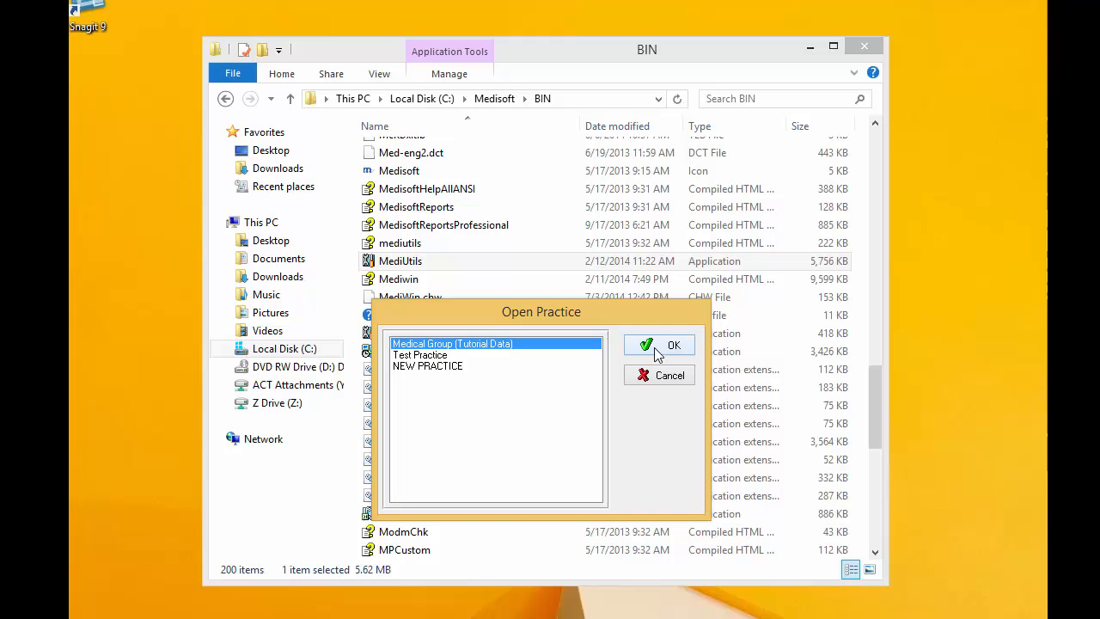
left_click(674, 343)
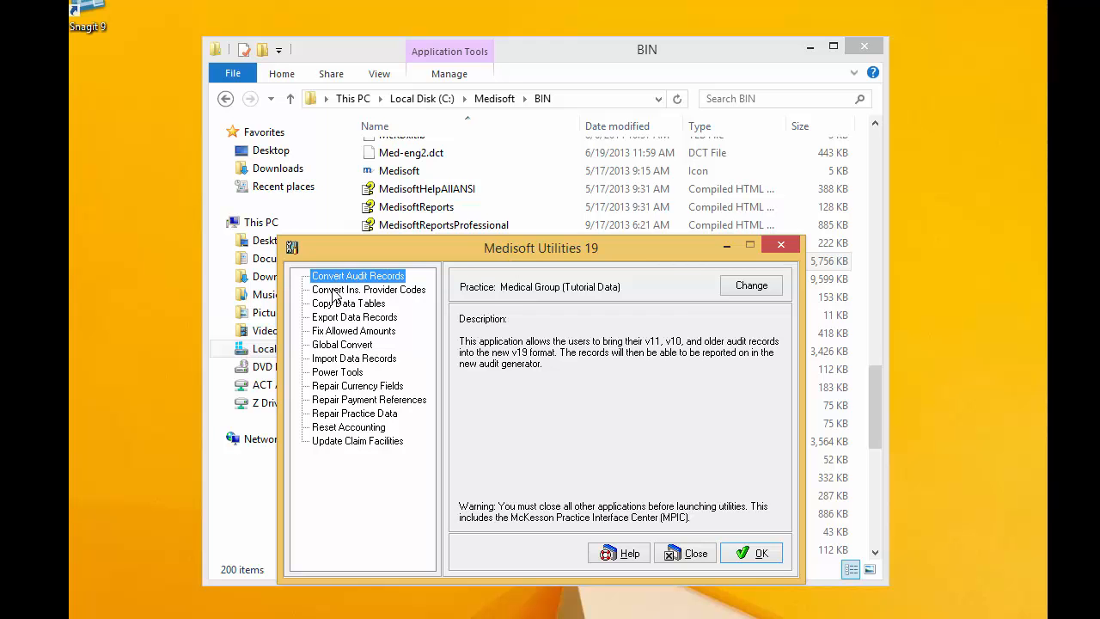
Start the Power Tools utility, continuing without a backup.
left_click(337, 371)
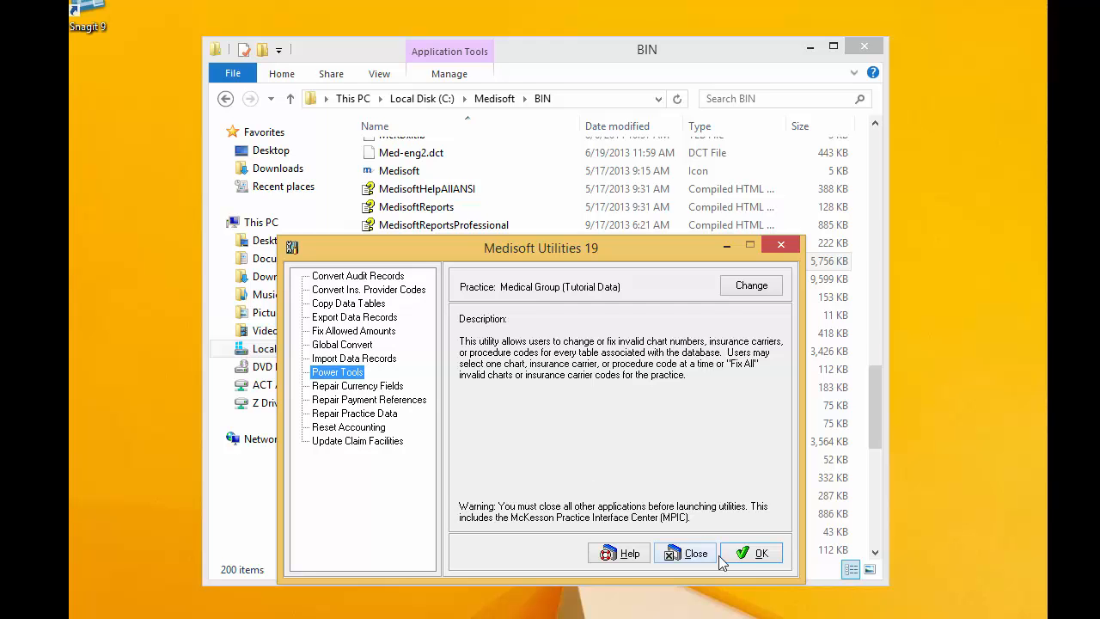
left_click(760, 554)
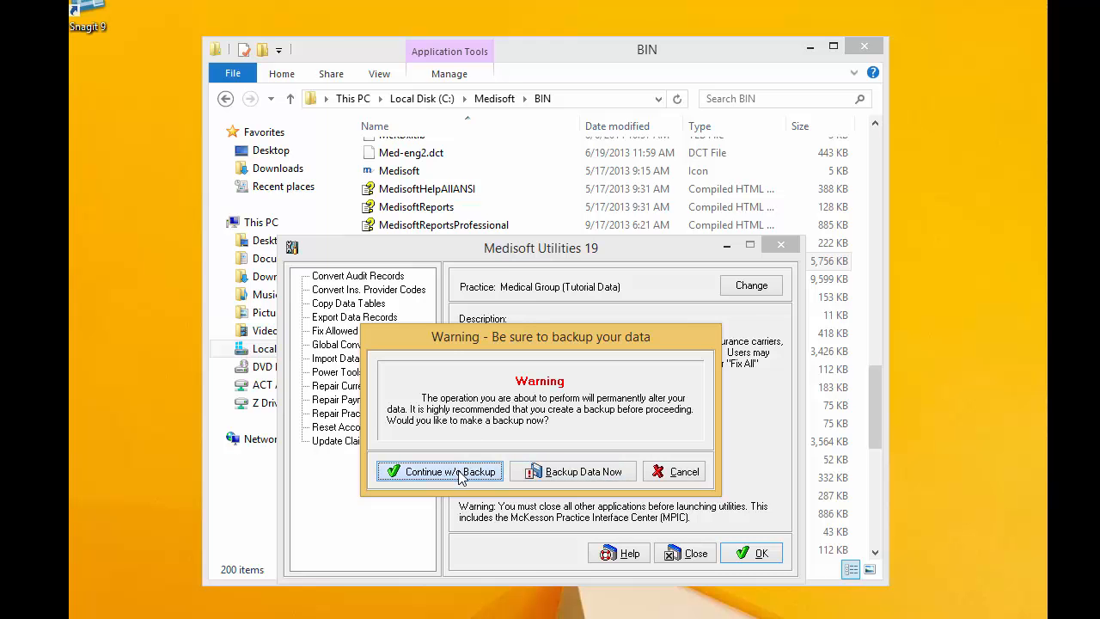
left_click(447, 471)
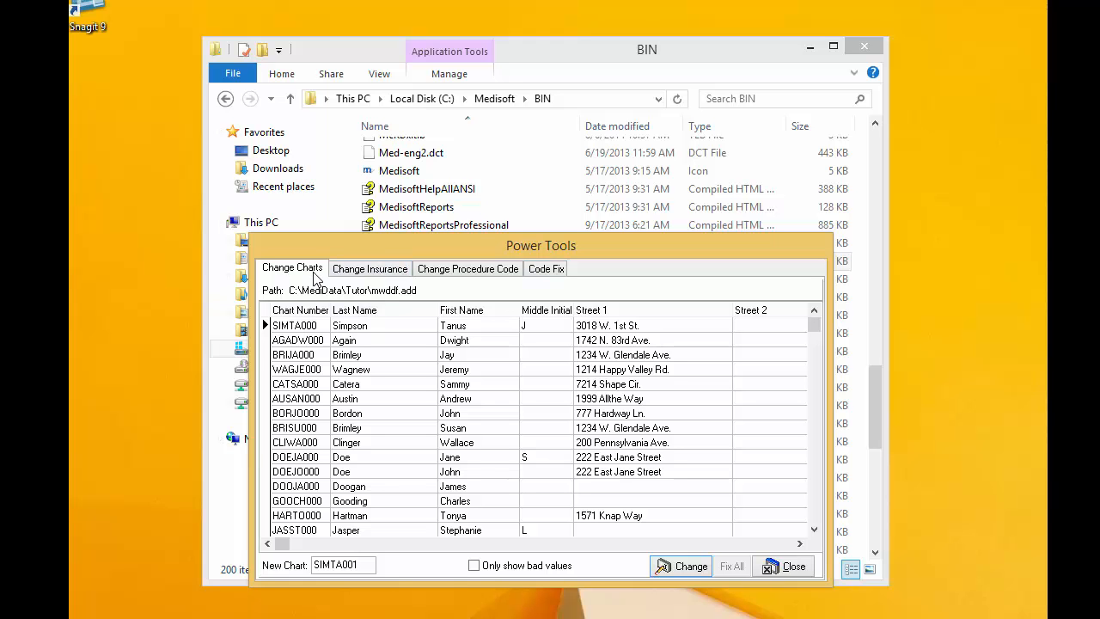
left_click(296, 368)
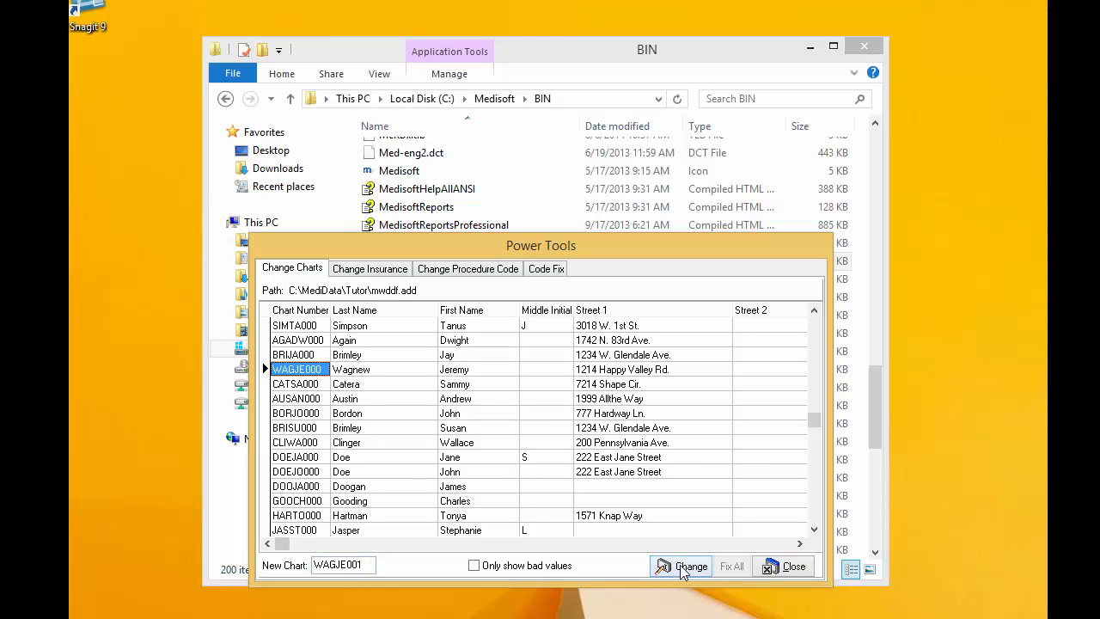
left_click(691, 565)
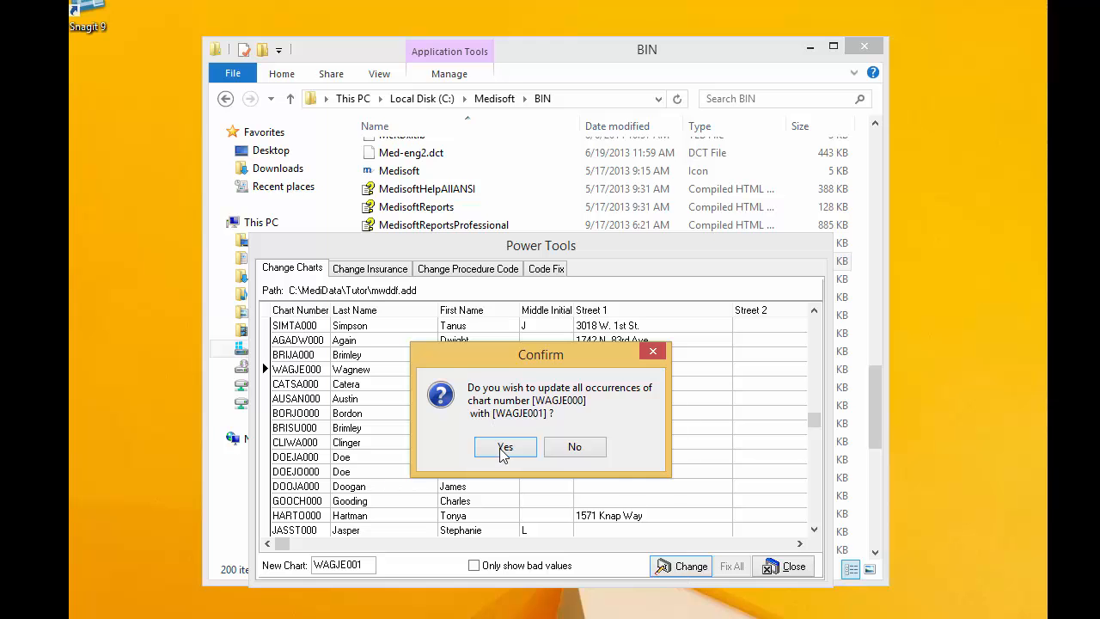
left_click(505, 447)
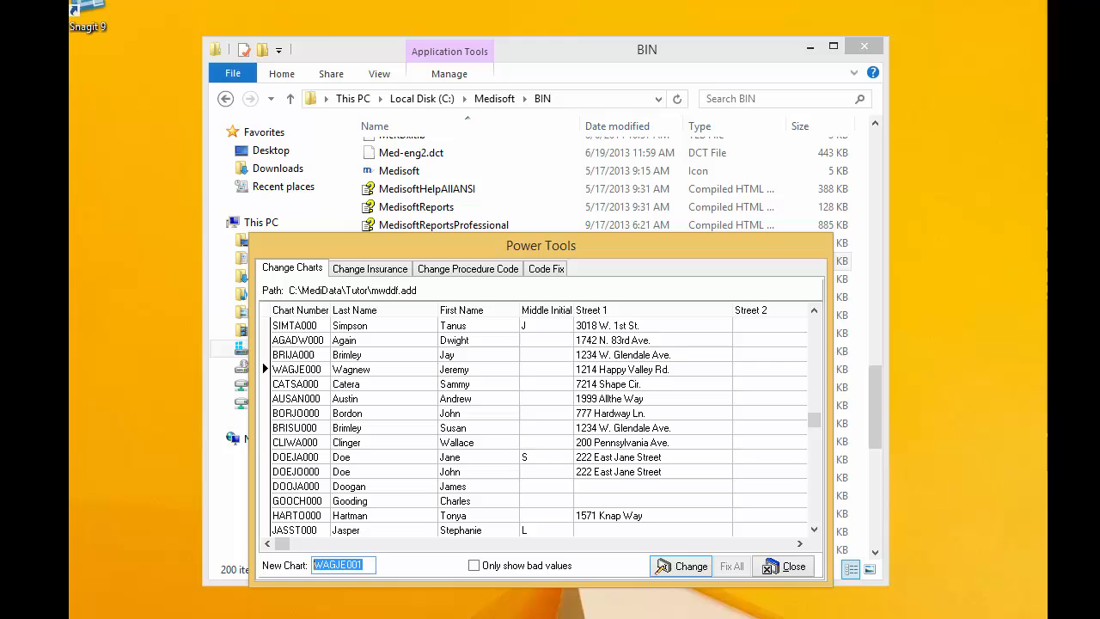
Enter new chart number 12345678 and confirm replacing every occurrence of WAGJE000.
type("12")
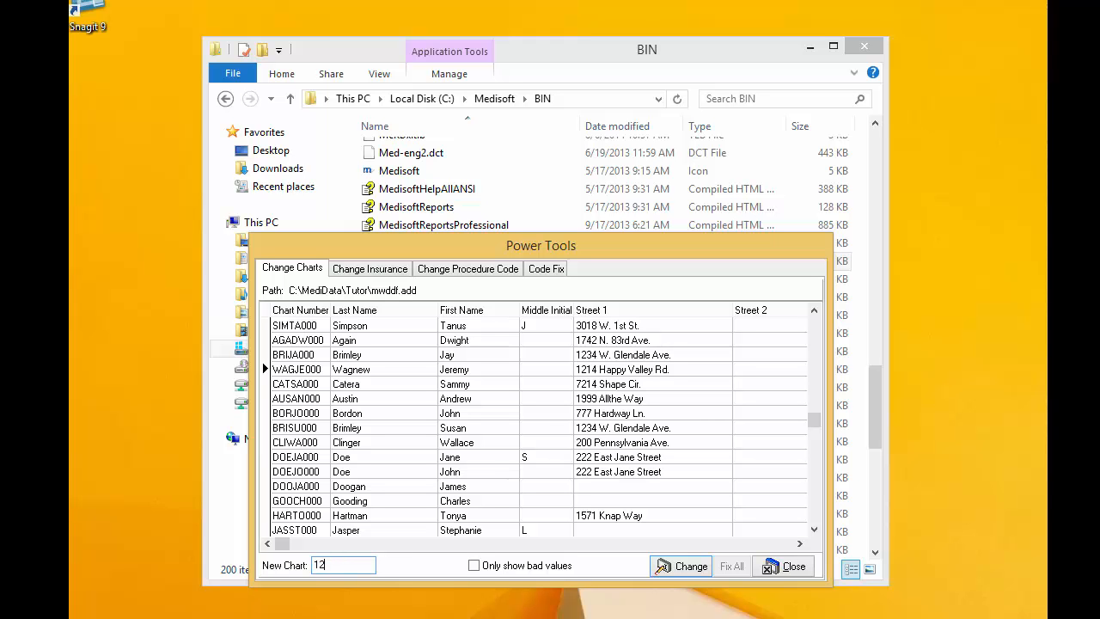
type("345")
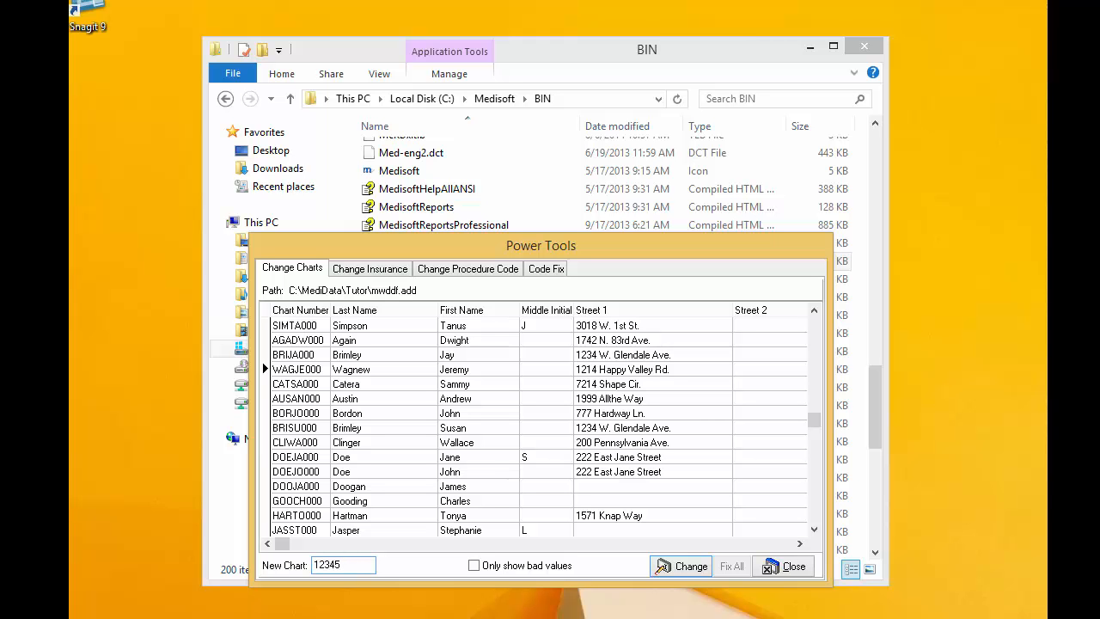
type("678")
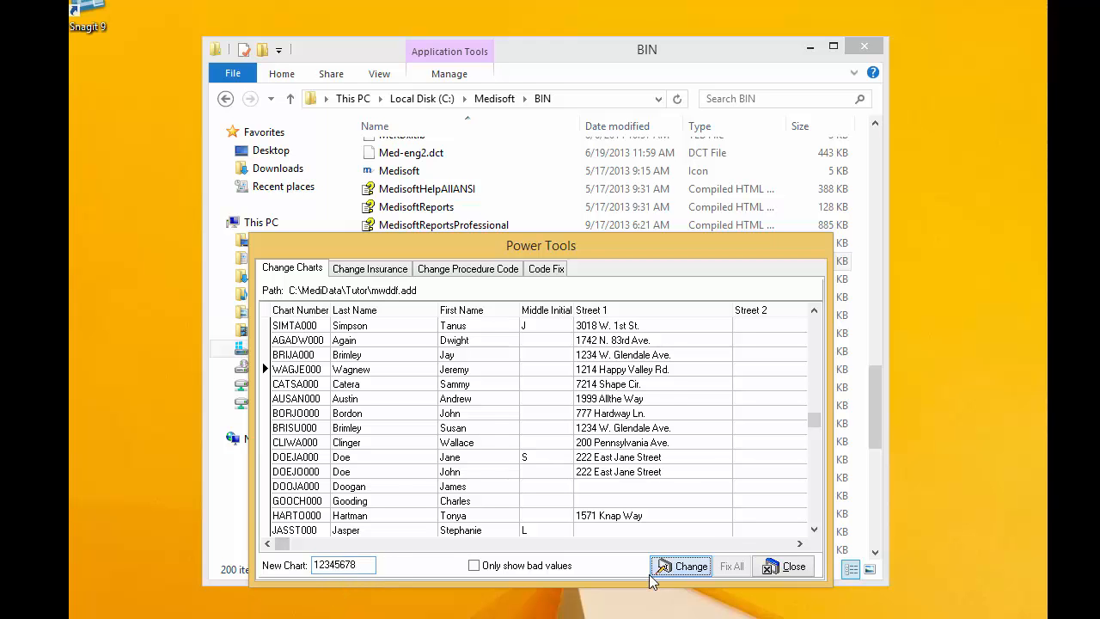
left_click(688, 566)
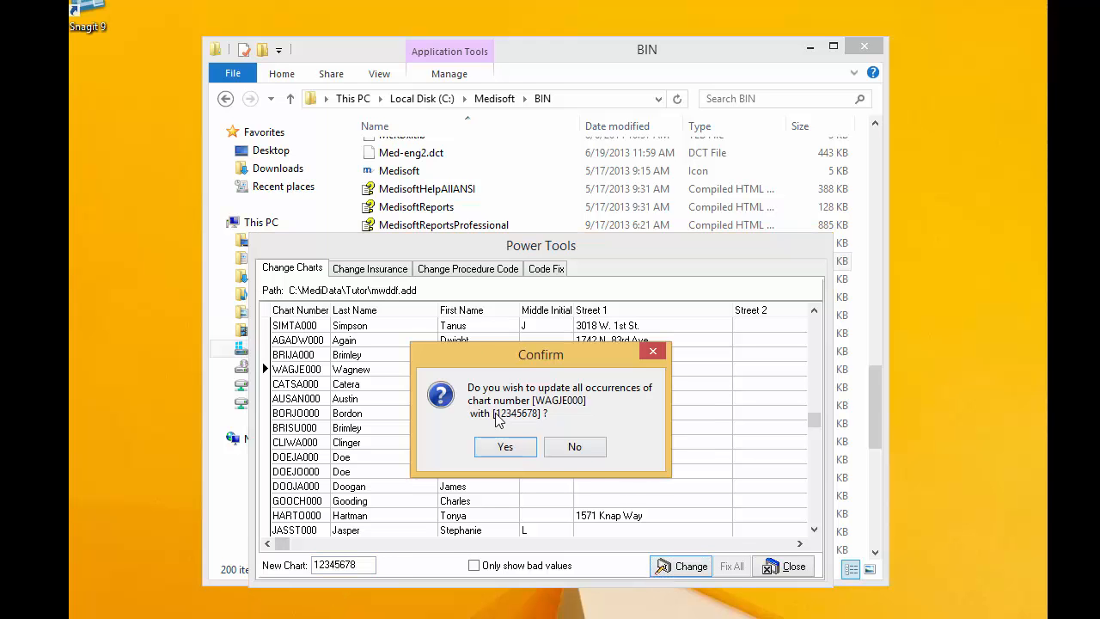
mouse_move(516, 464)
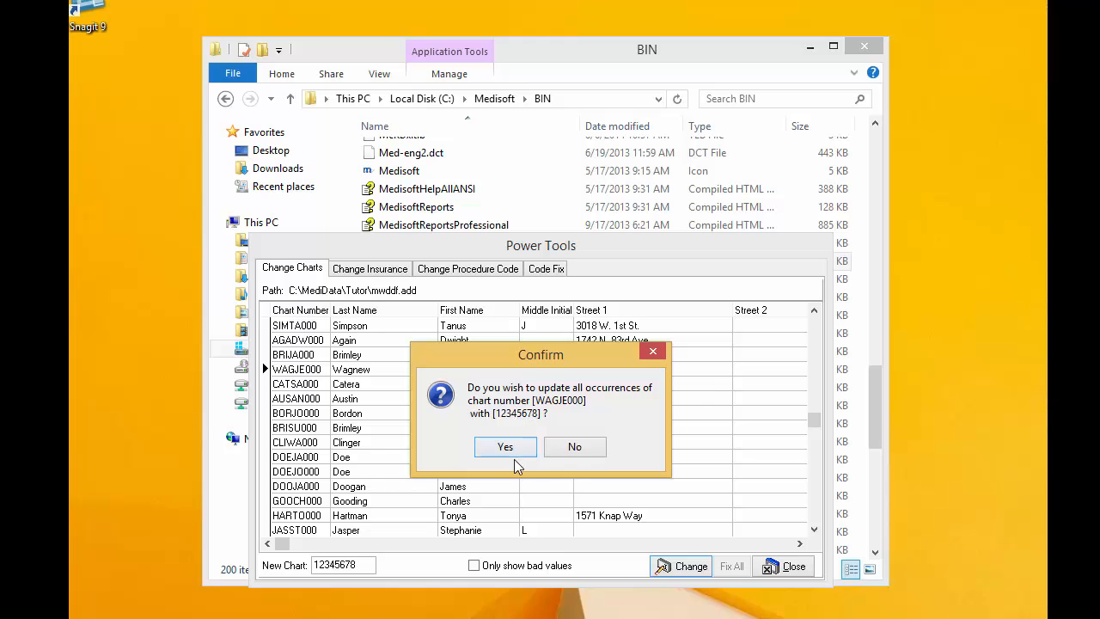
left_click(505, 447)
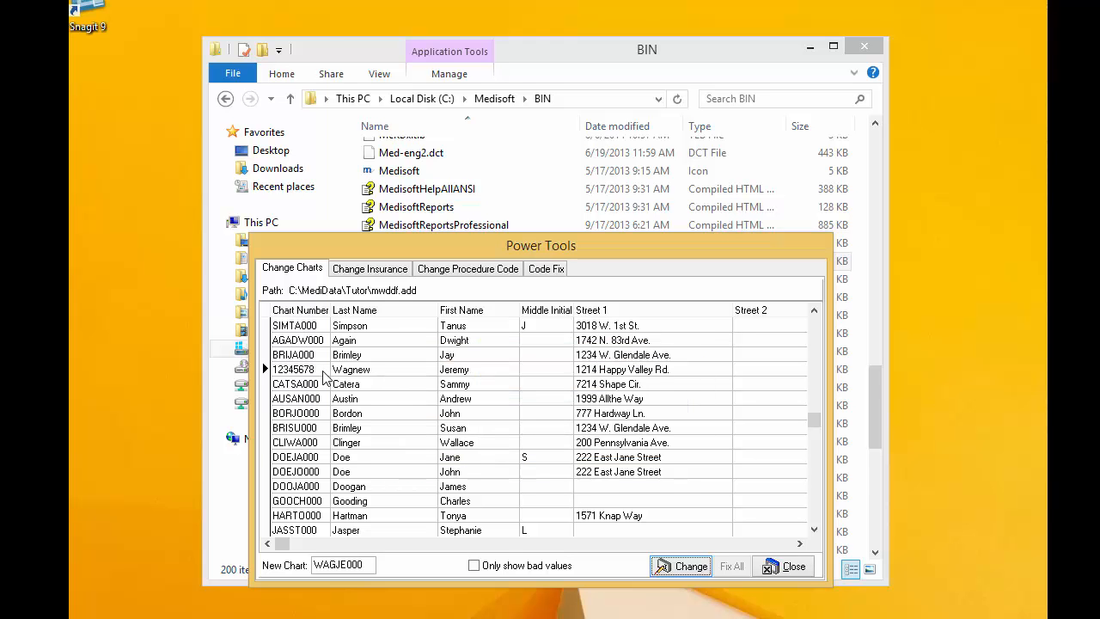
mouse_move(426, 440)
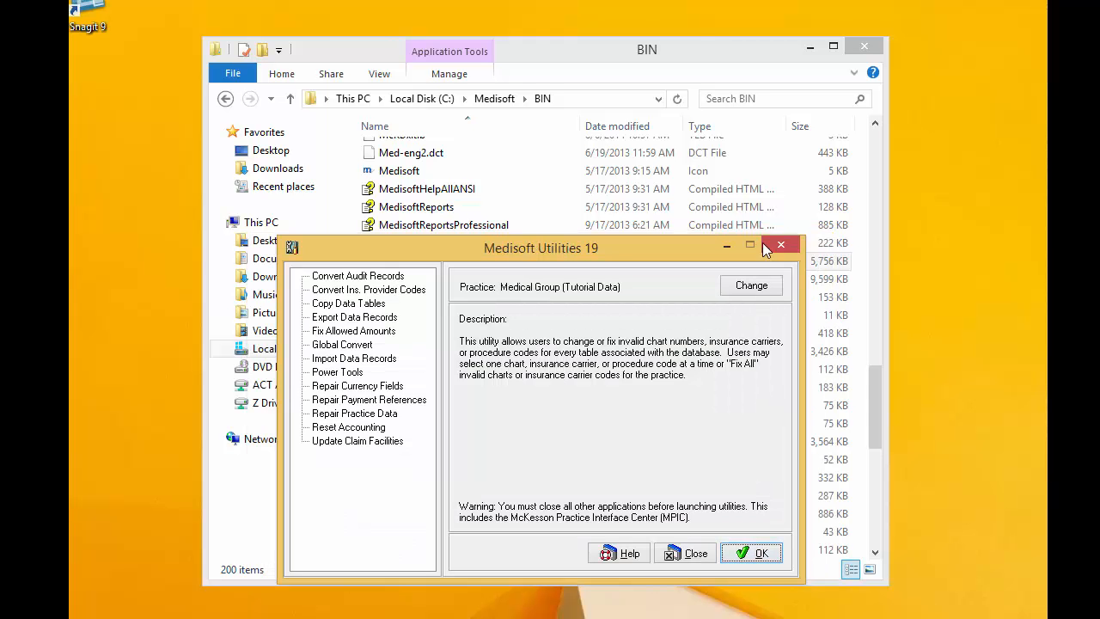
Close Medisoft Utilities and relaunch Medisoft Advanced from Mediwin in the BIN folder.
left_click(781, 245)
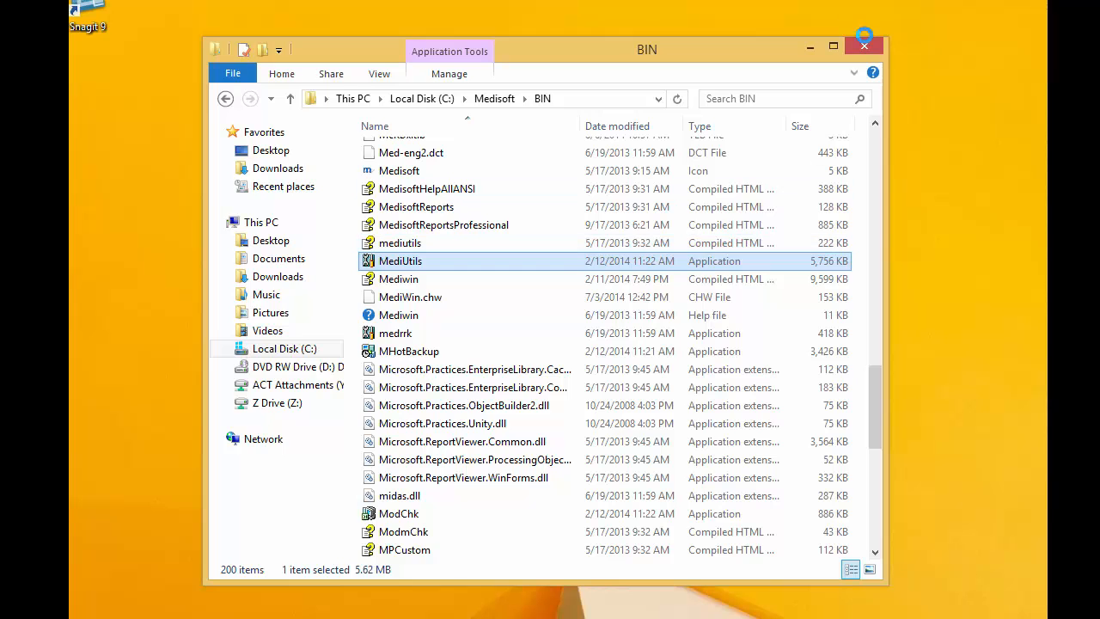
double_click(399, 261)
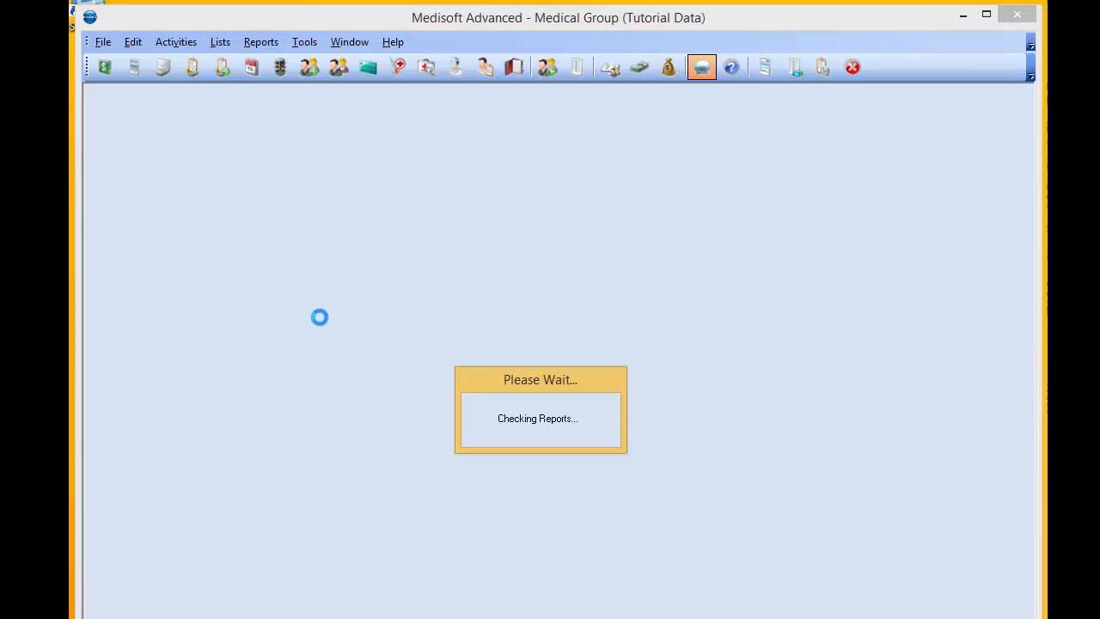
Browse the Lists and Reports menus once the tutorial practice has loaded.
left_click(256, 41)
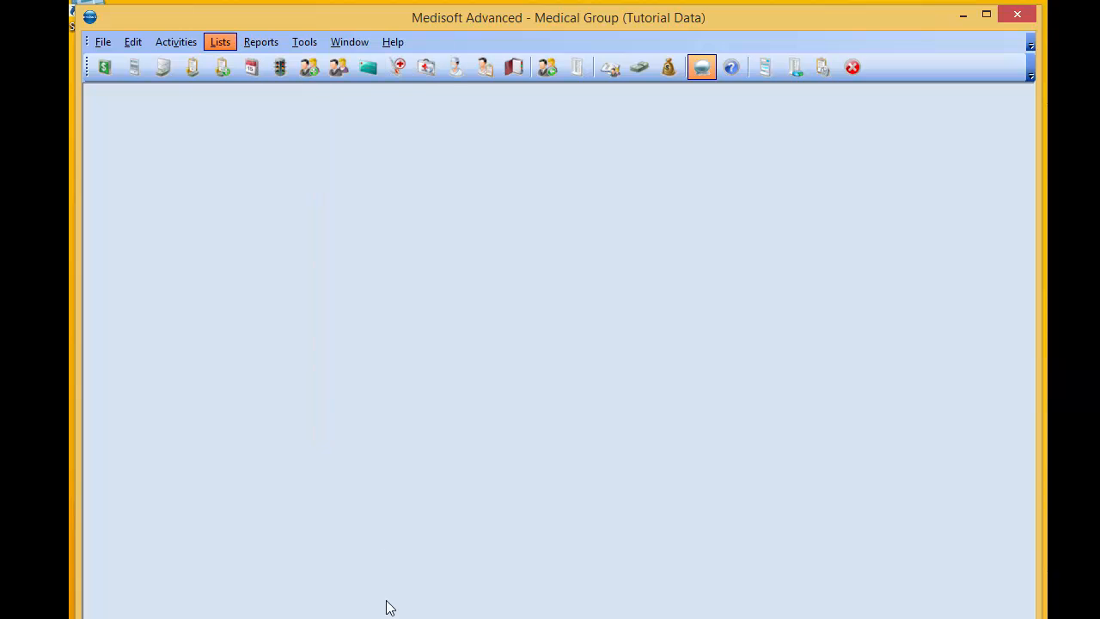
mouse_move(375, 530)
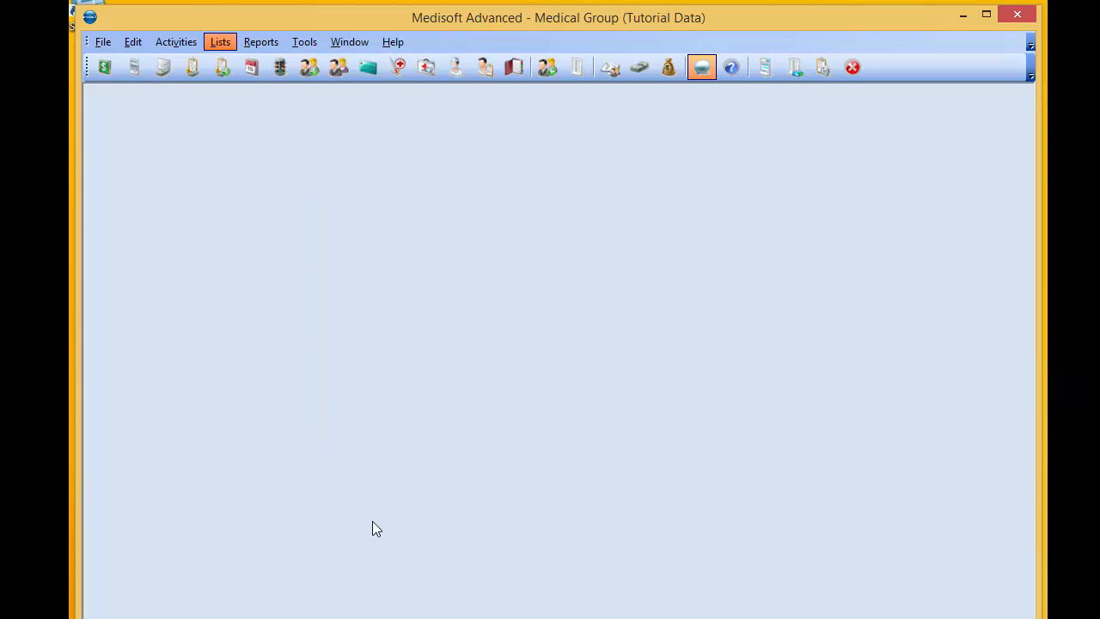
left_click(261, 42)
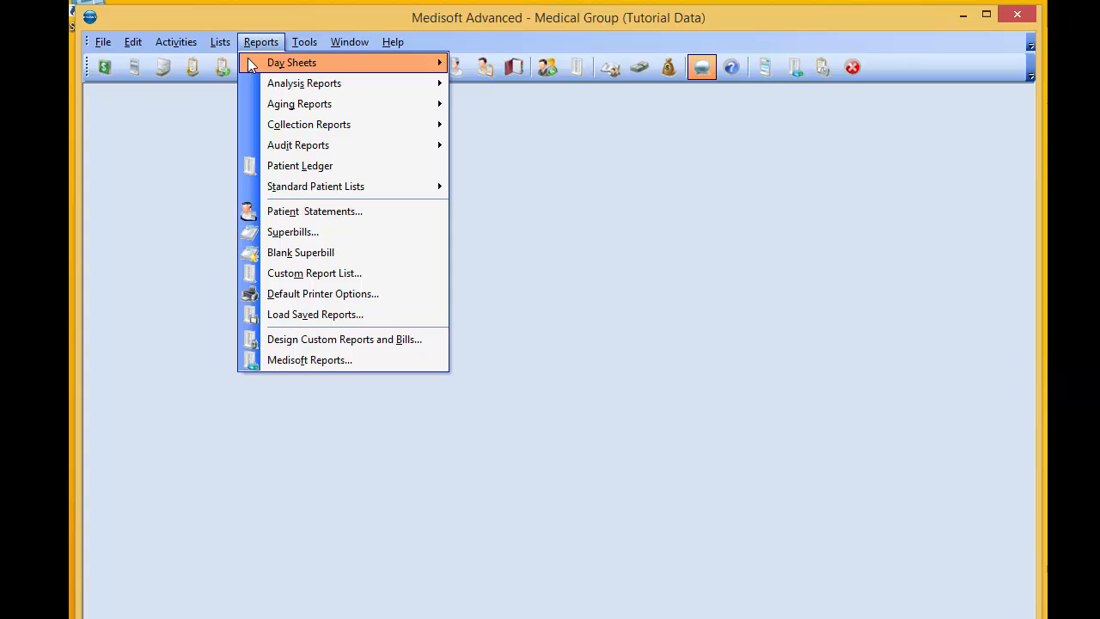